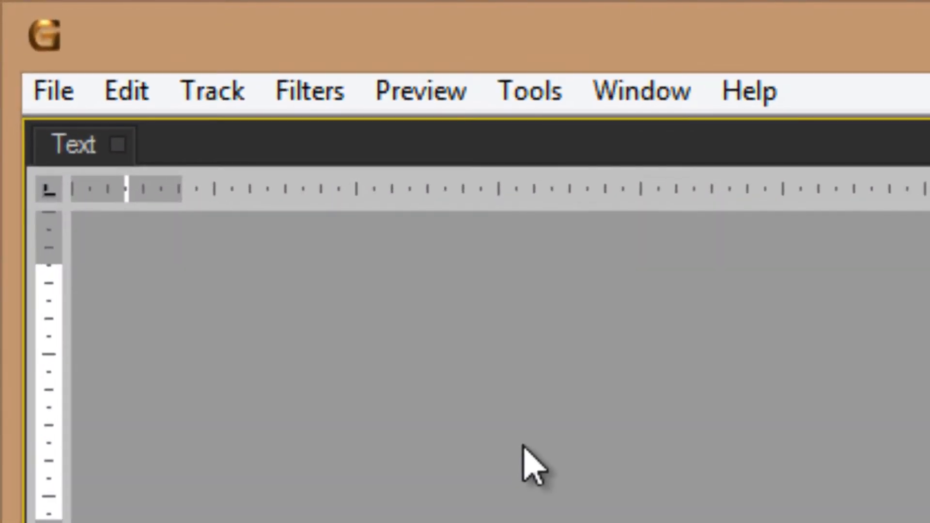
mouse_move(418, 91)
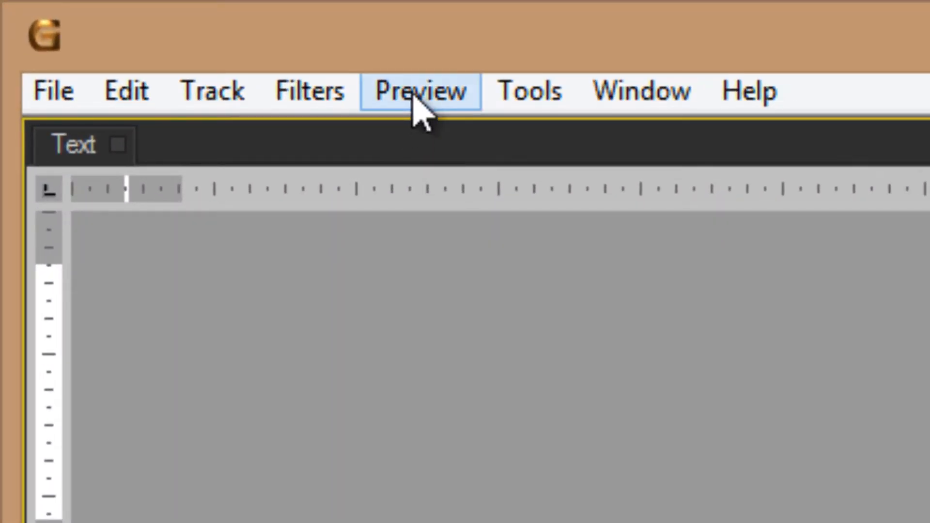
Show the Preview To RAM options at full, half and quarter rate
click(418, 91)
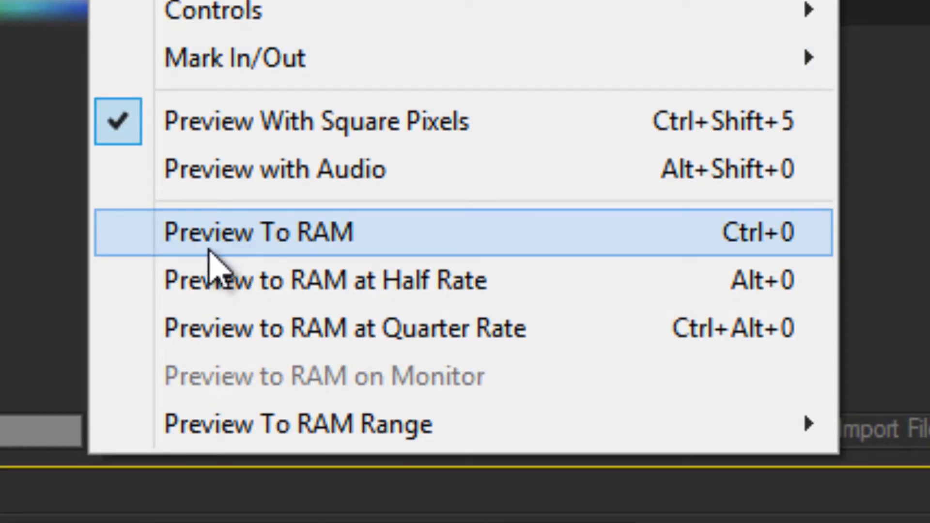
mouse_move(219, 285)
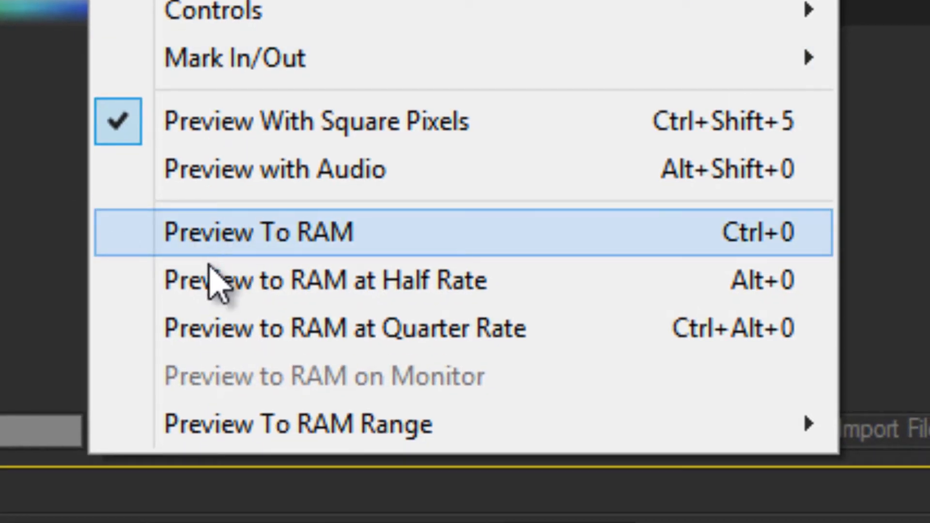
mouse_move(249, 280)
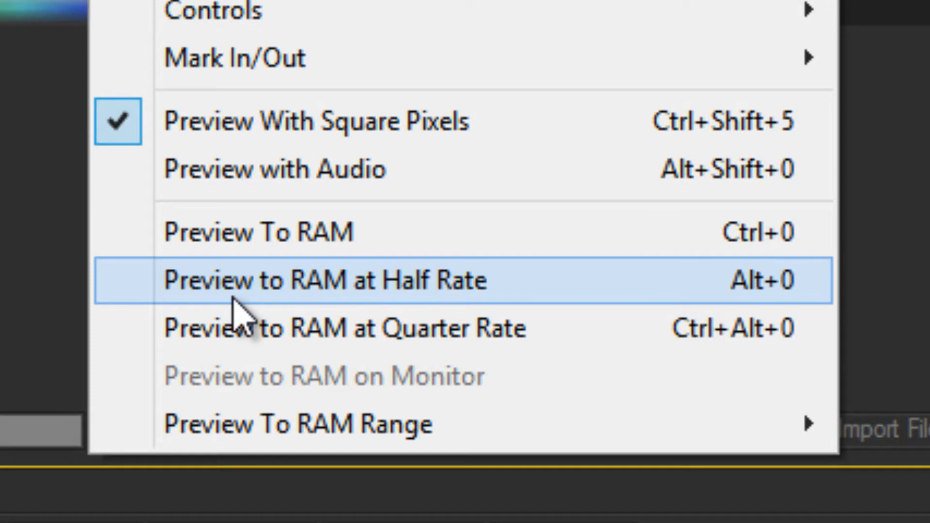
mouse_move(240, 323)
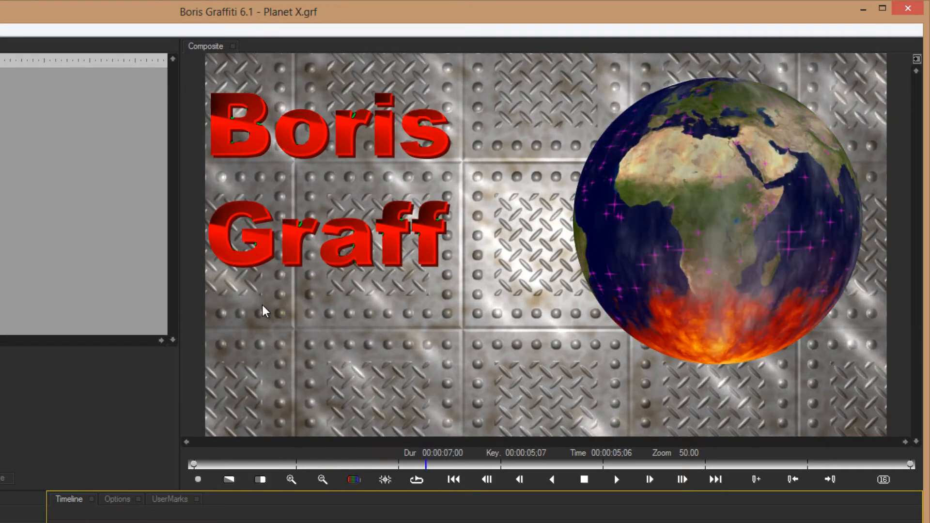
drag(426, 463, 344, 463)
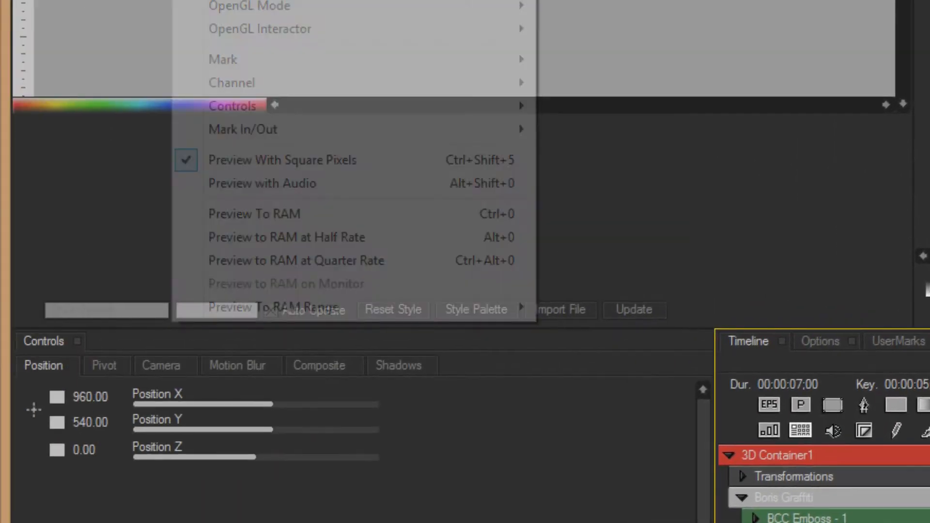
mouse_move(273, 306)
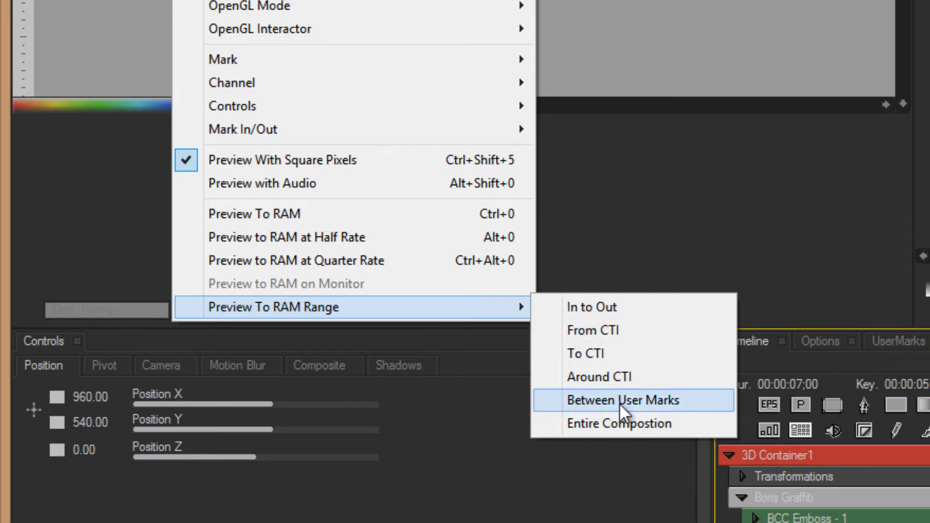
RAM-preview only the frames between the user marks
click(623, 399)
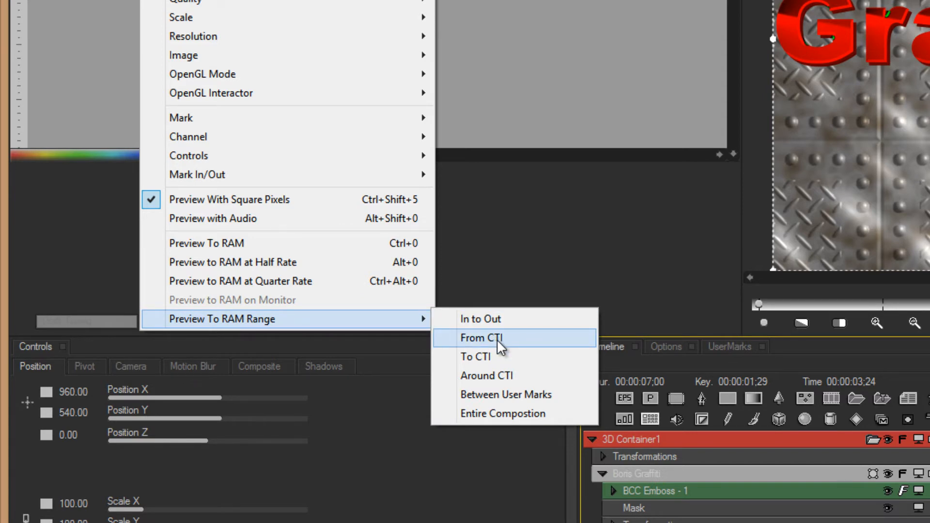
RAM-preview from the CTI to the end, then from the start to the CTI
click(481, 337)
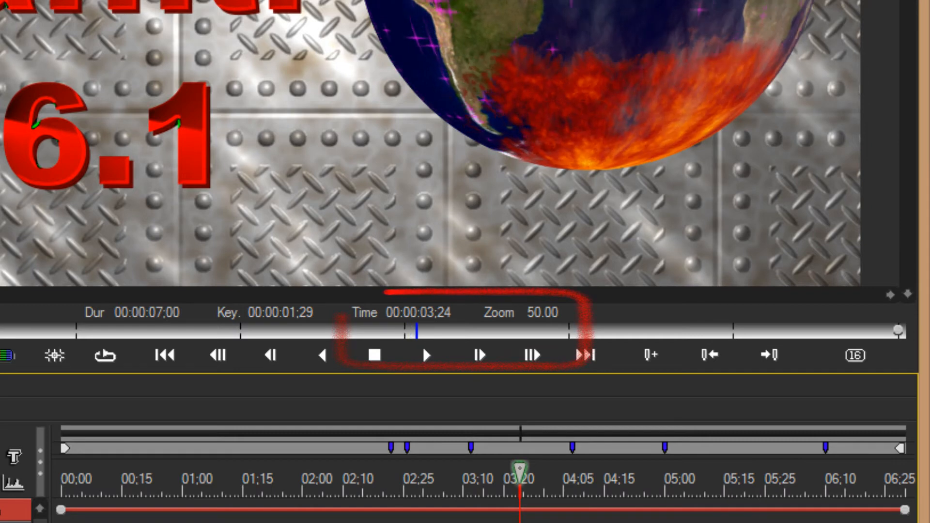
click(479, 355)
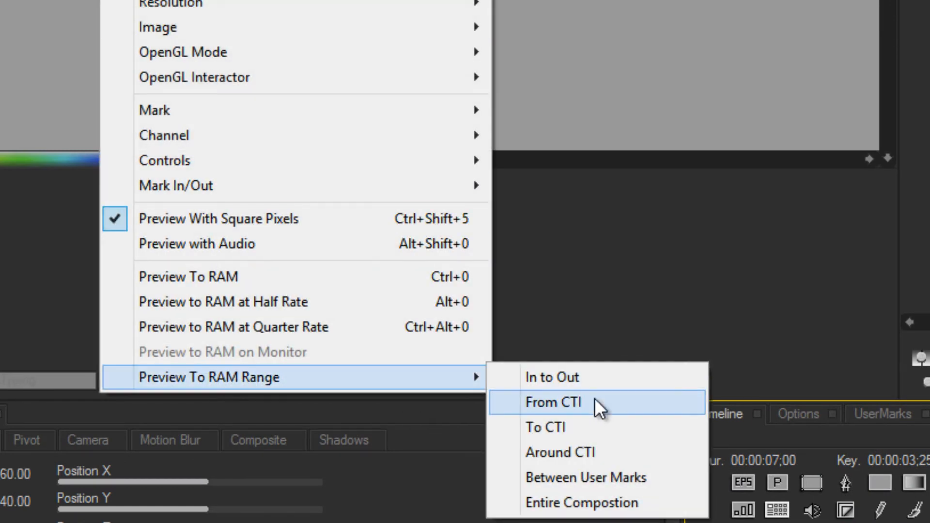
mouse_move(548, 427)
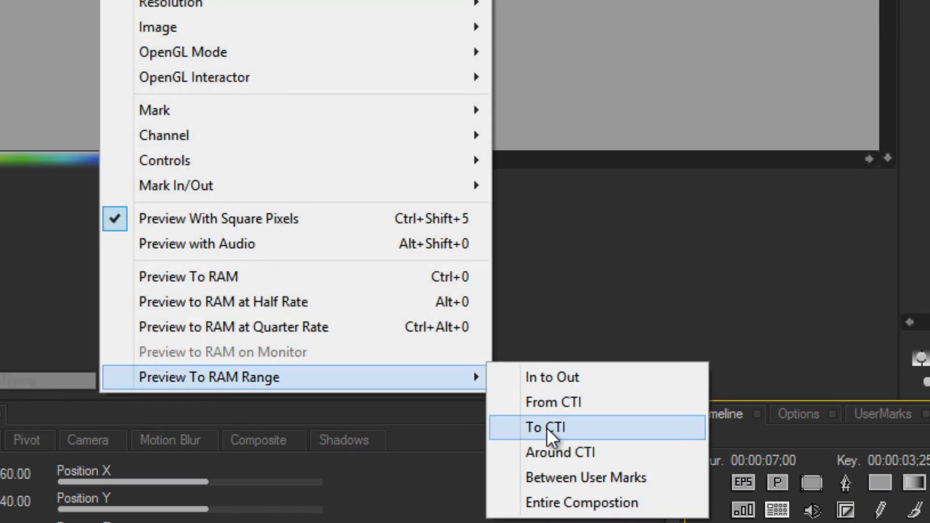
click(546, 427)
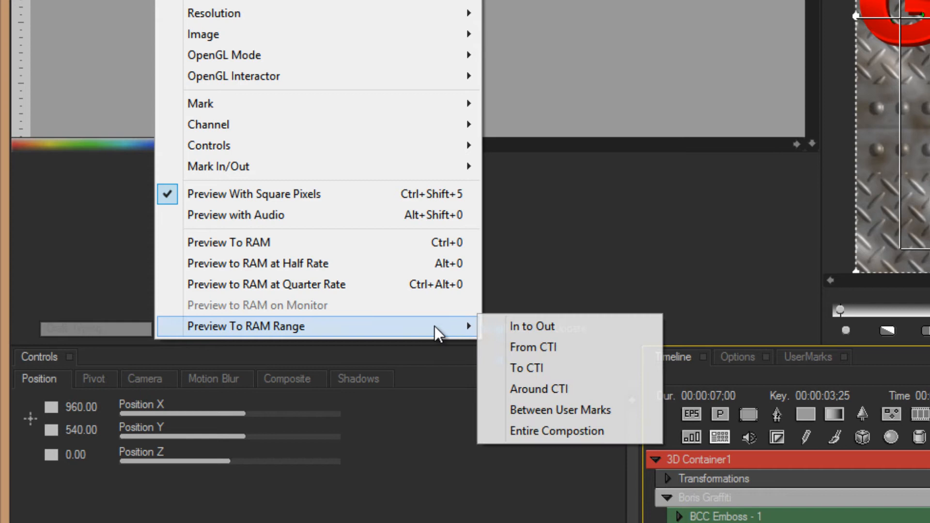
mouse_move(537, 388)
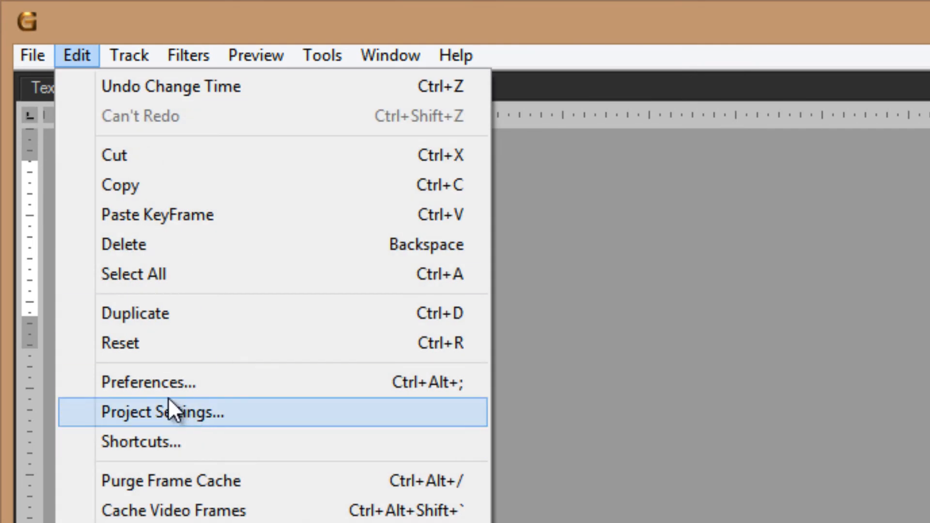
Open Project Settings from the Edit menu
click(148, 382)
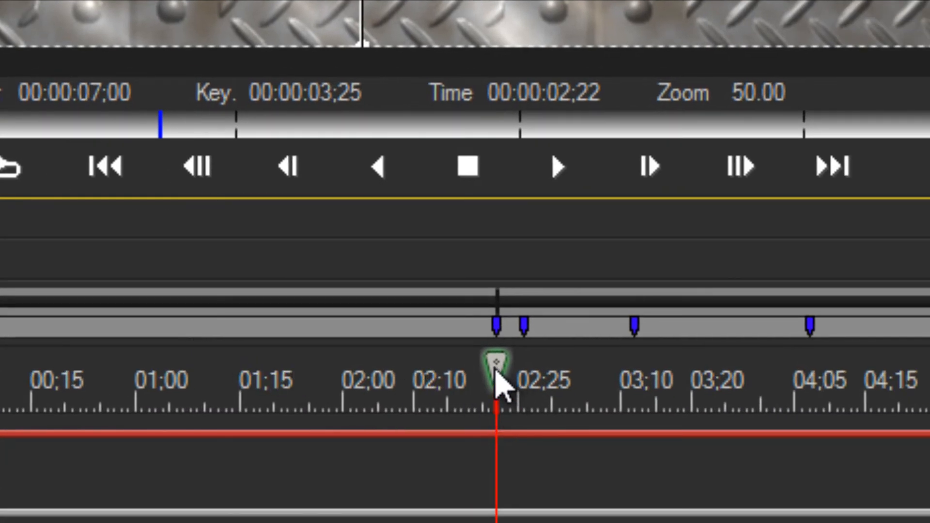
mouse_move(471, 394)
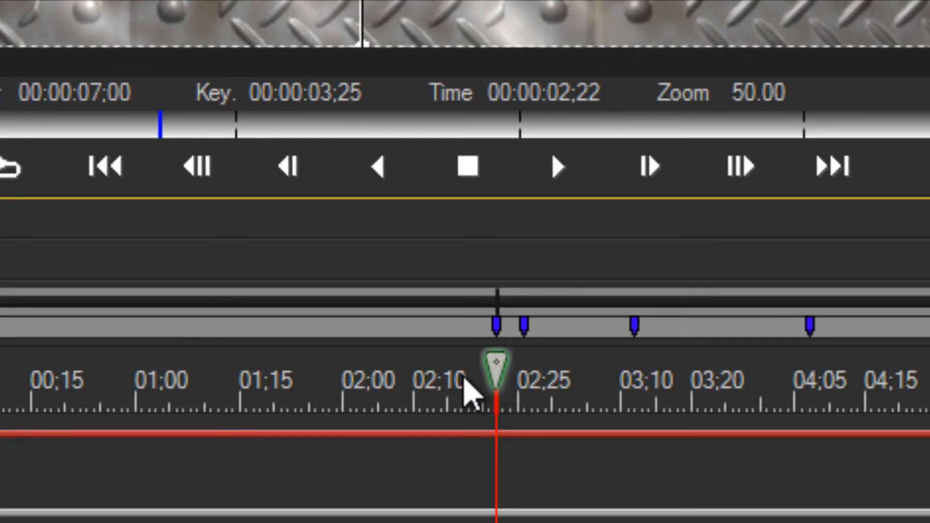
mouse_move(542, 383)
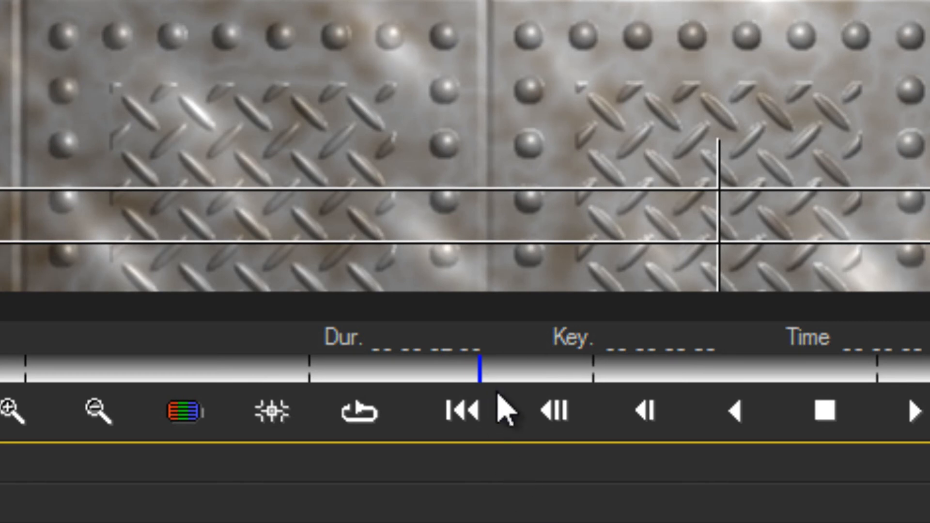
mouse_move(510, 415)
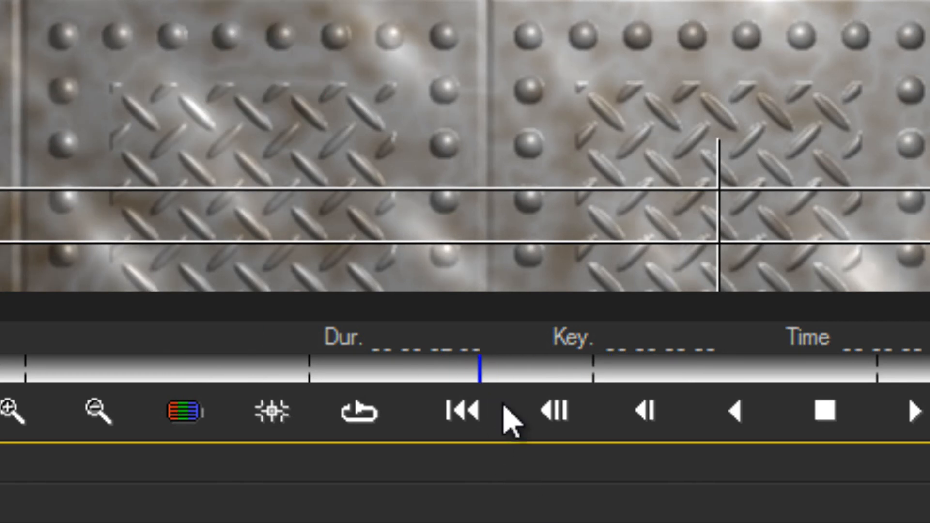